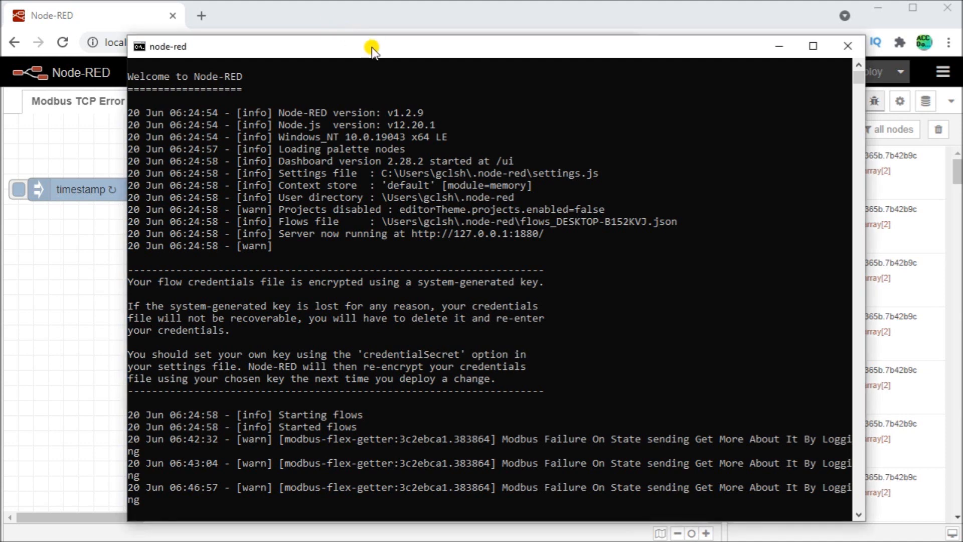
pyautogui.moveTo(251, 183)
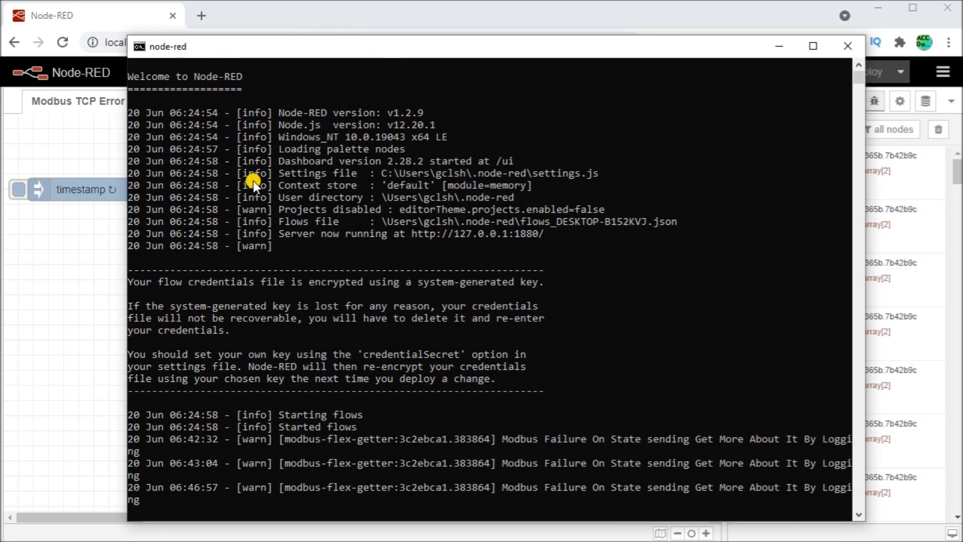
pyautogui.moveTo(307, 121)
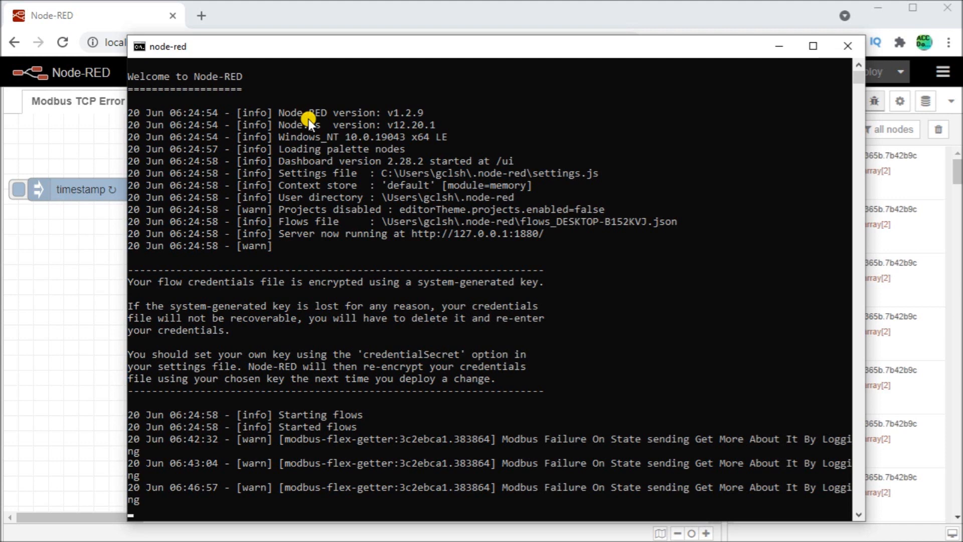
pyautogui.moveTo(315, 23)
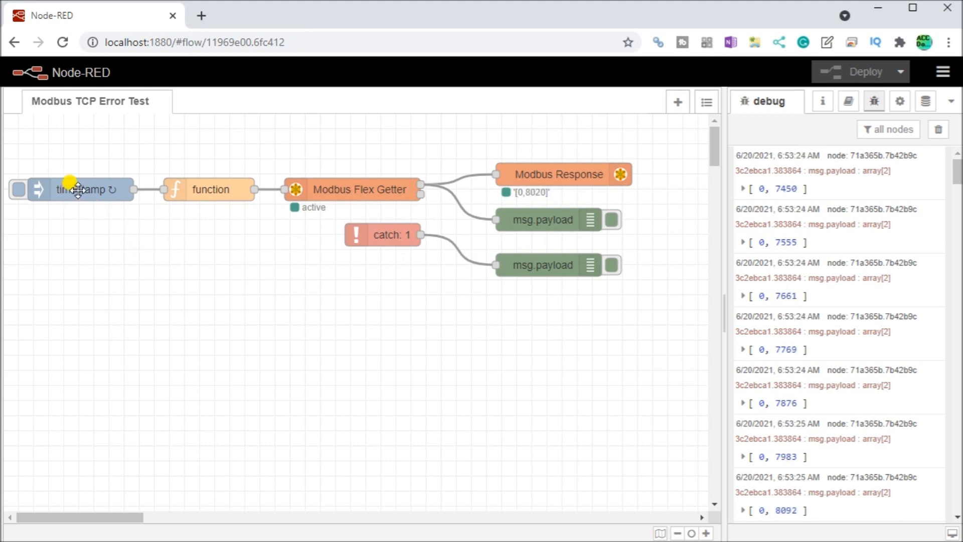
# - Inspect the timestamp inject node unchanged, then open the function node's settings
pyautogui.doubleClick(79, 189)
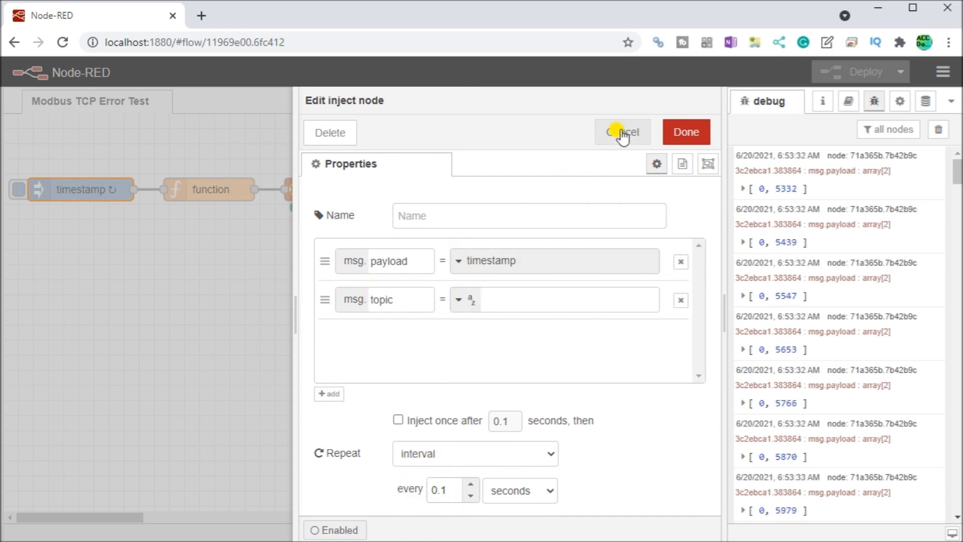
pyautogui.click(621, 132)
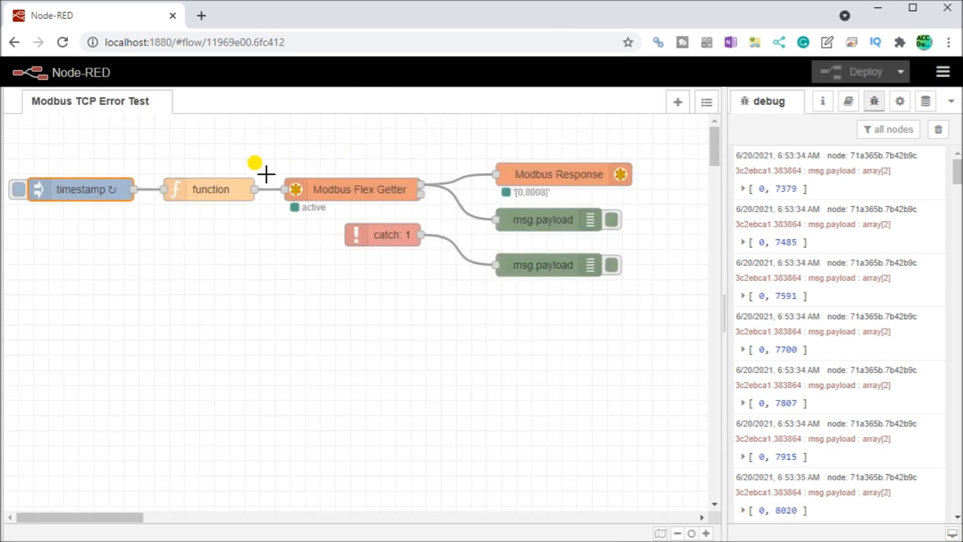
pyautogui.doubleClick(211, 188)
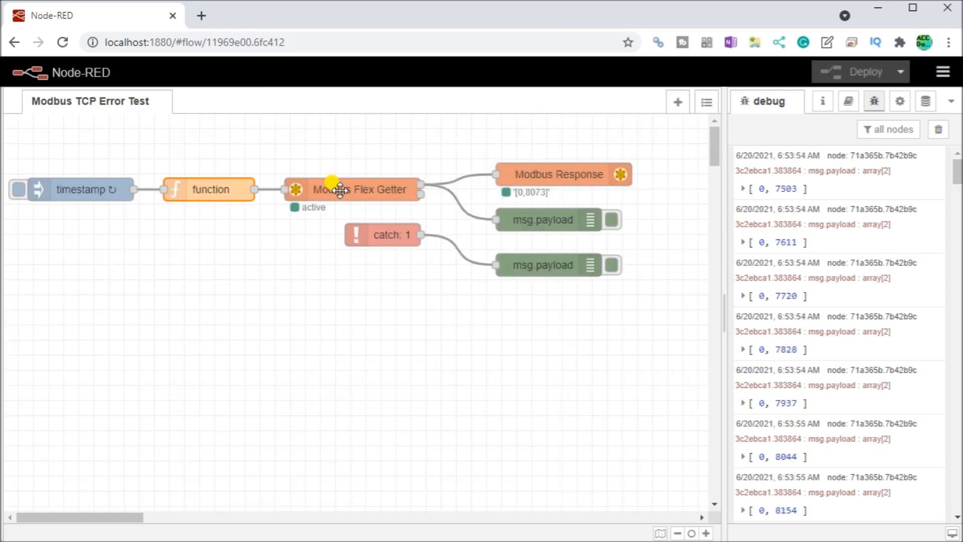
# - Open the Flex Getter's Click PLC server config: host 192.168.1.30, port 502, 1000 ms timeout
pyautogui.doubleClick(350, 189)
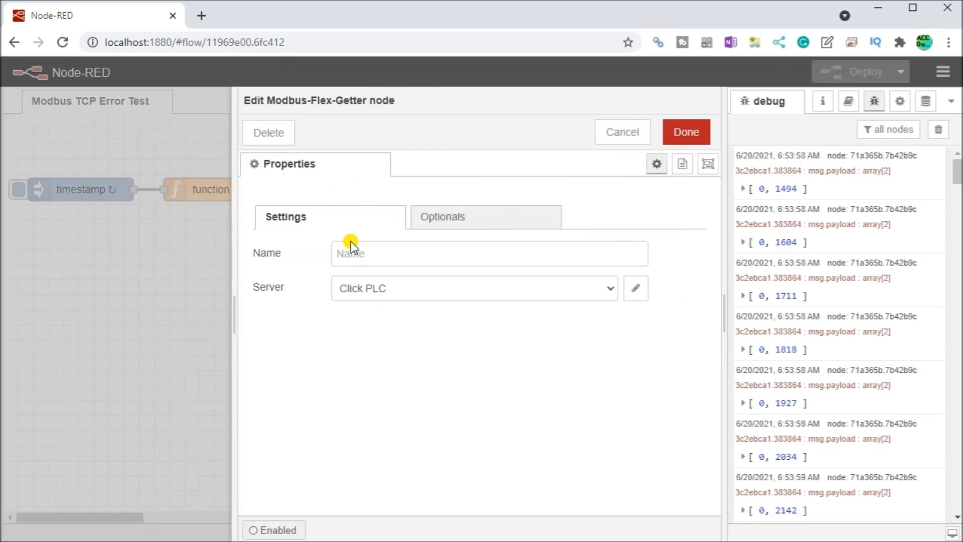
pyautogui.moveTo(374, 341)
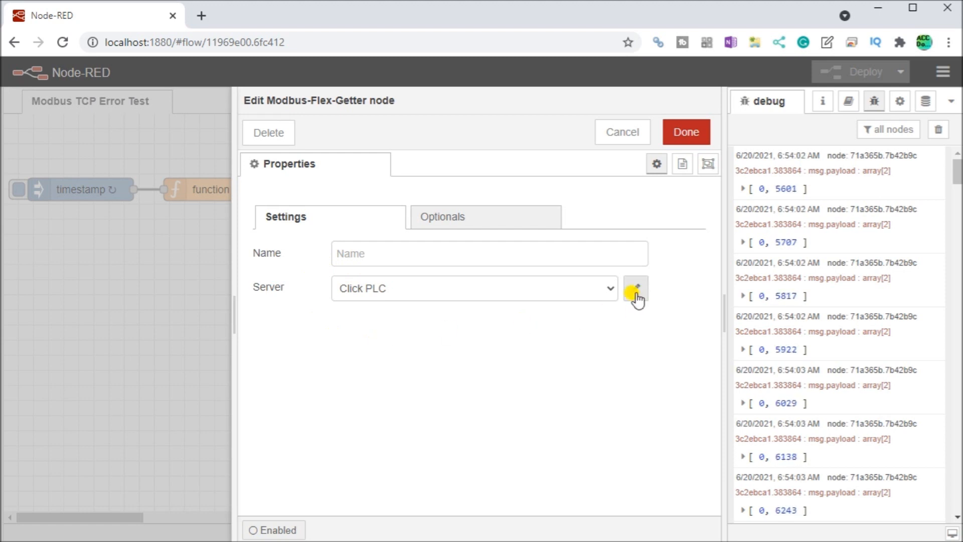
pyautogui.click(635, 288)
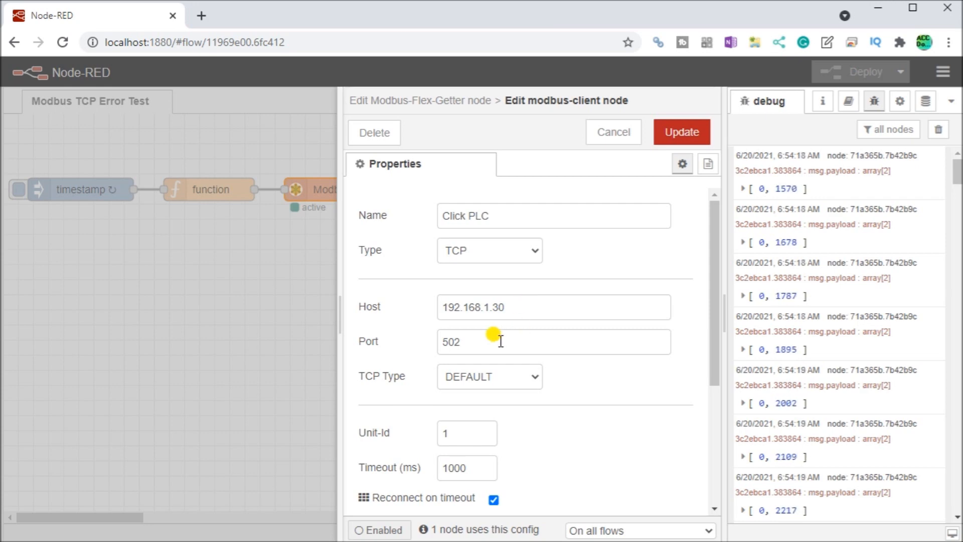
pyautogui.scroll(-3)
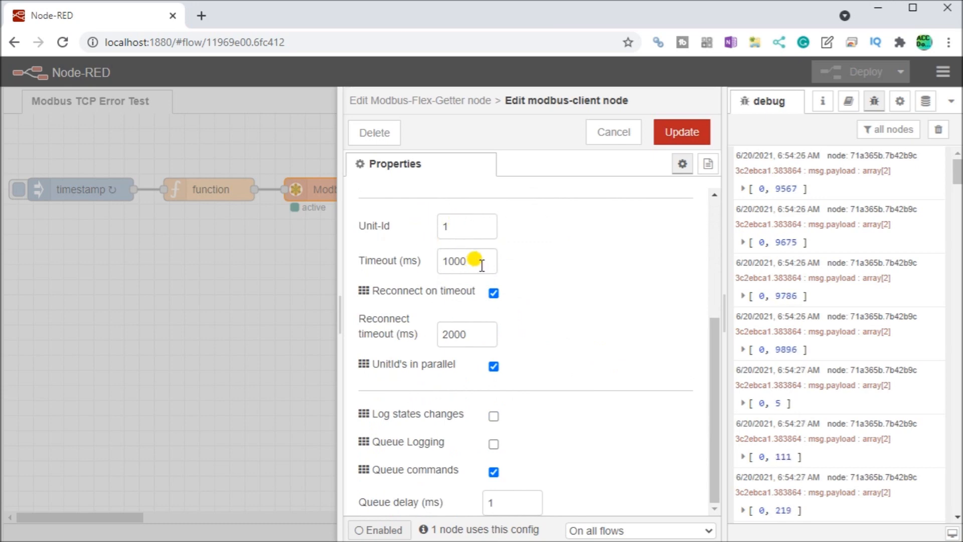
pyautogui.moveTo(460, 309)
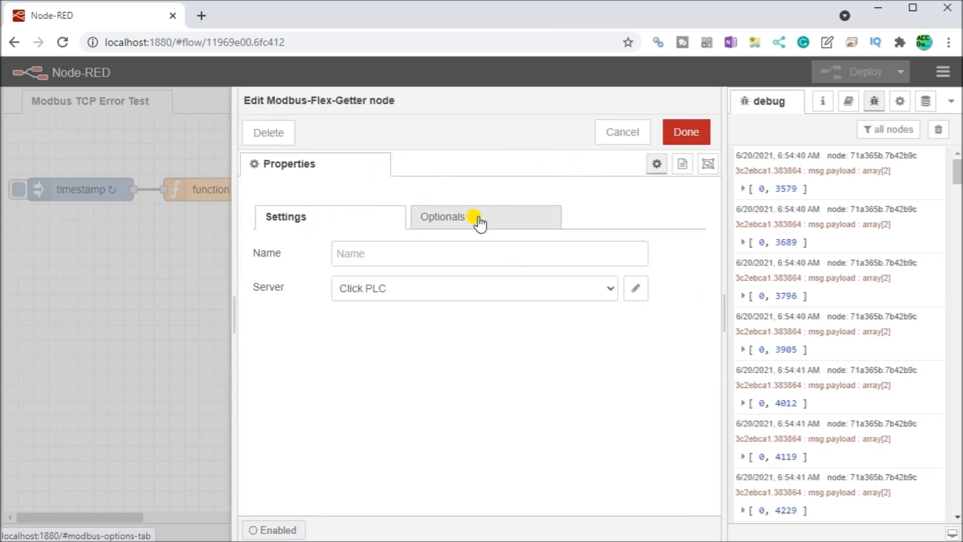
pyautogui.moveTo(479, 221)
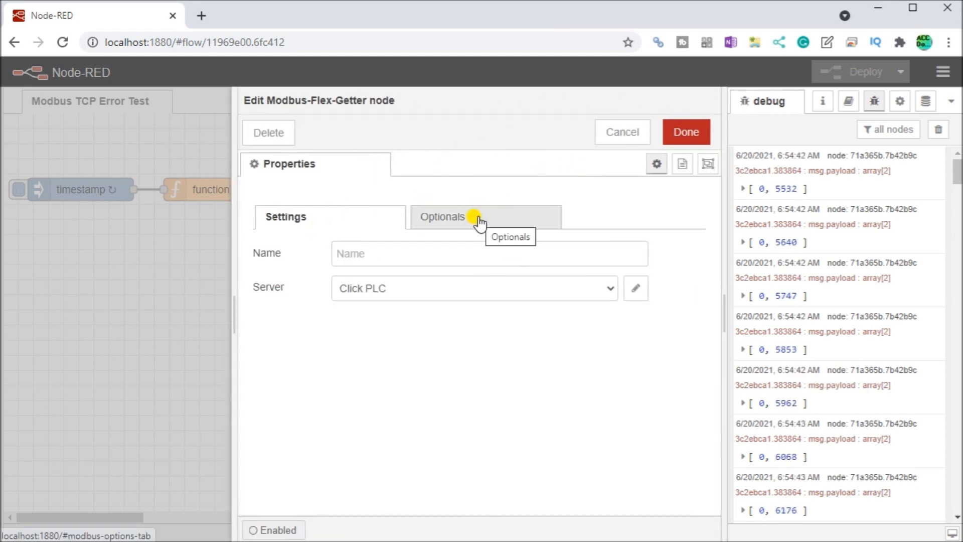
# - Review the Flex Getter's Optionals tab with Show Activities and Show Errors enabled
pyautogui.click(441, 216)
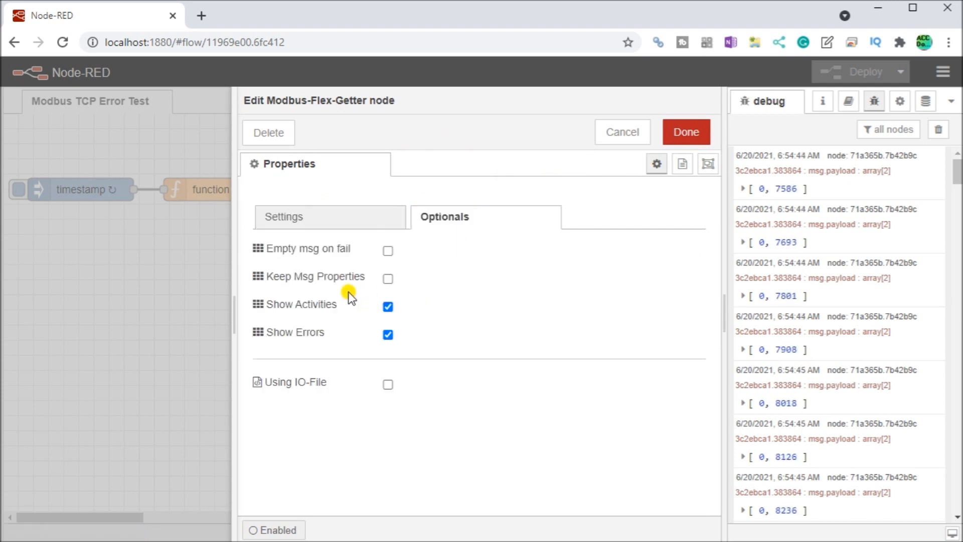
pyautogui.moveTo(328, 310)
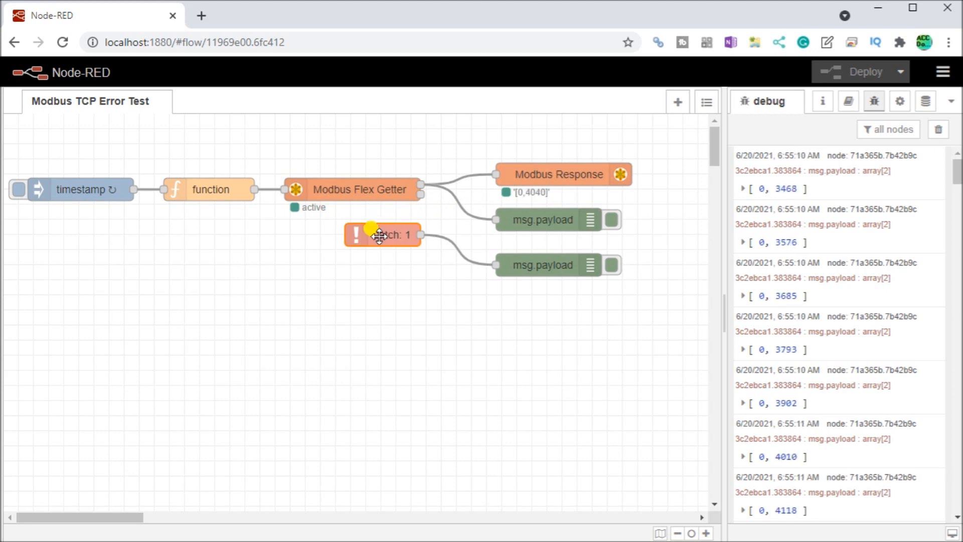
# - Open the catch node, set to catch errors only from the Modbus Flex Getter
pyautogui.doubleClick(382, 235)
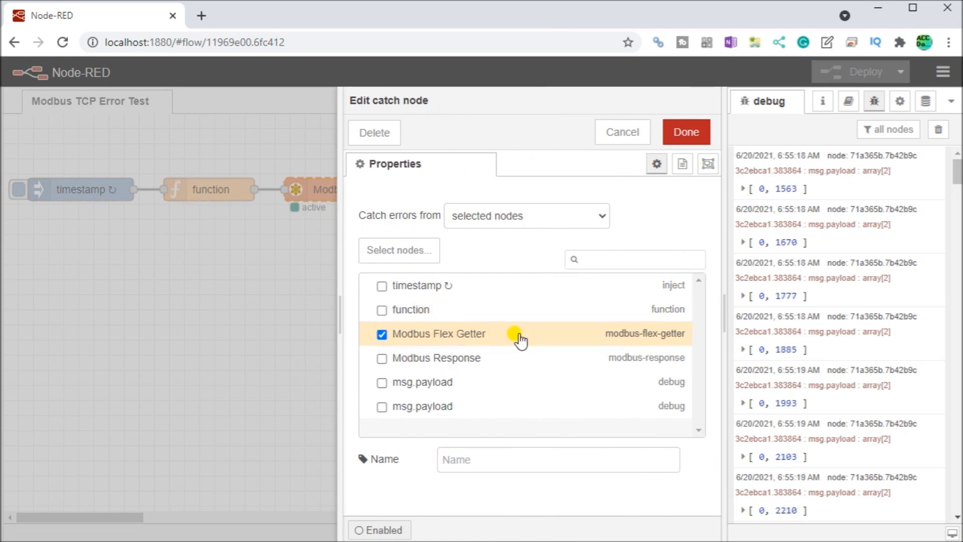
pyautogui.moveTo(591, 181)
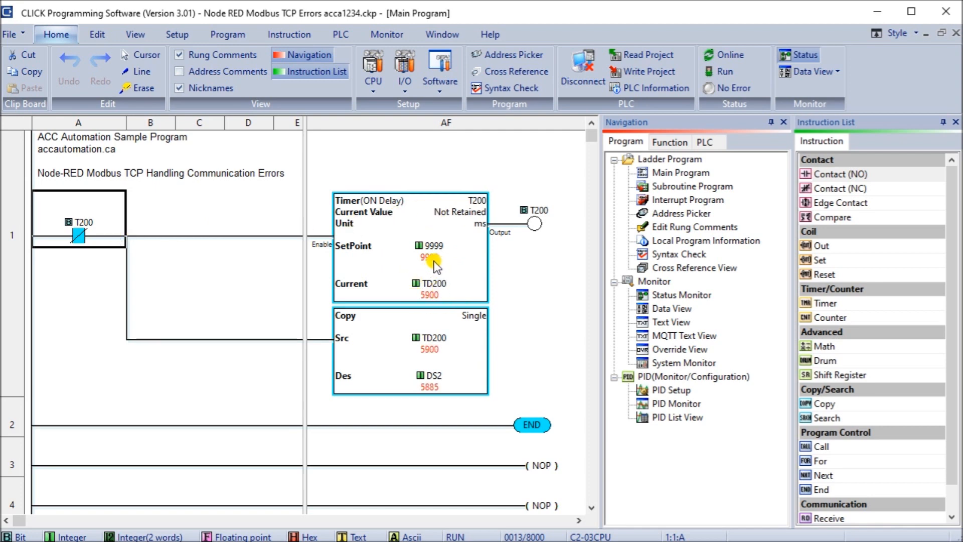
pyautogui.moveTo(257, 277)
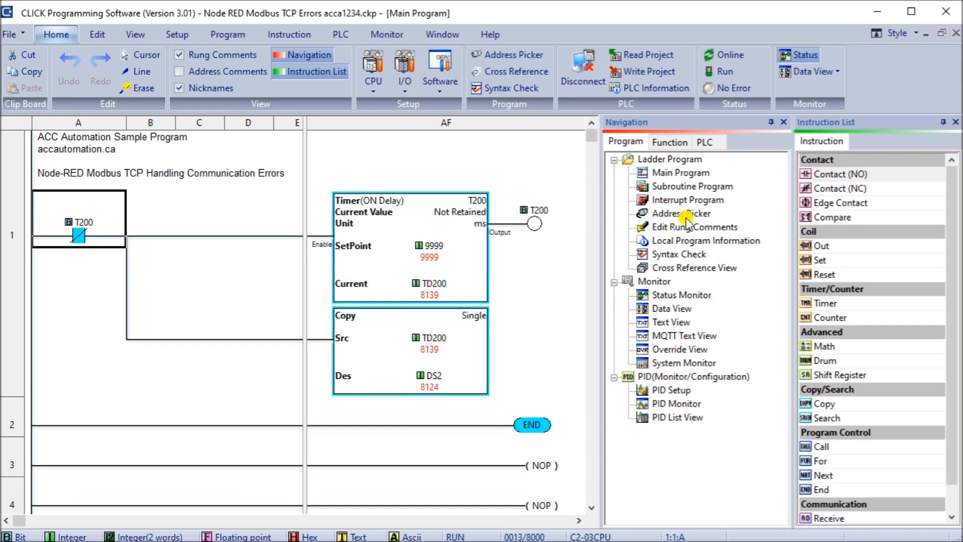
# - Show used and unused addresses with Modbus 984 addresses in the Address Picker, e.g. DS2 = 400002
pyautogui.click(680, 213)
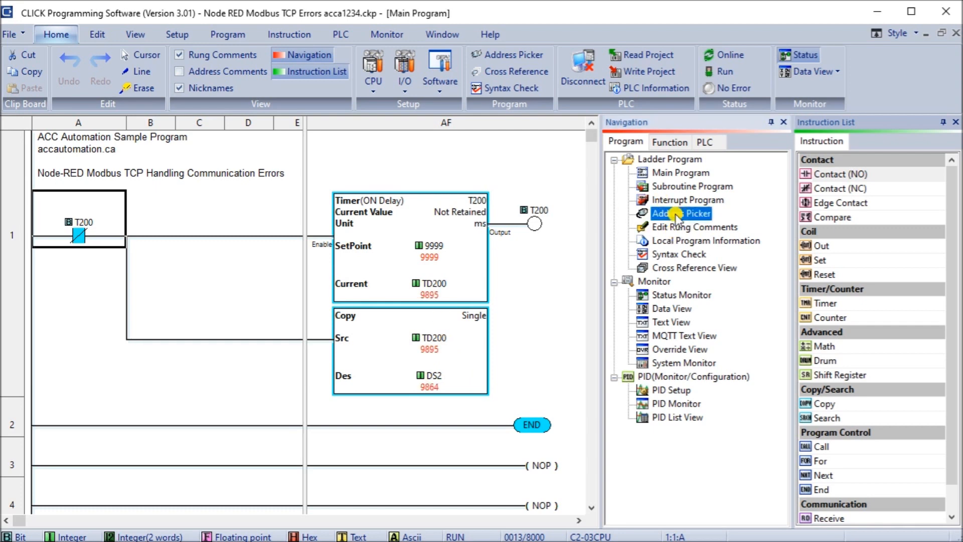
pyautogui.click(680, 214)
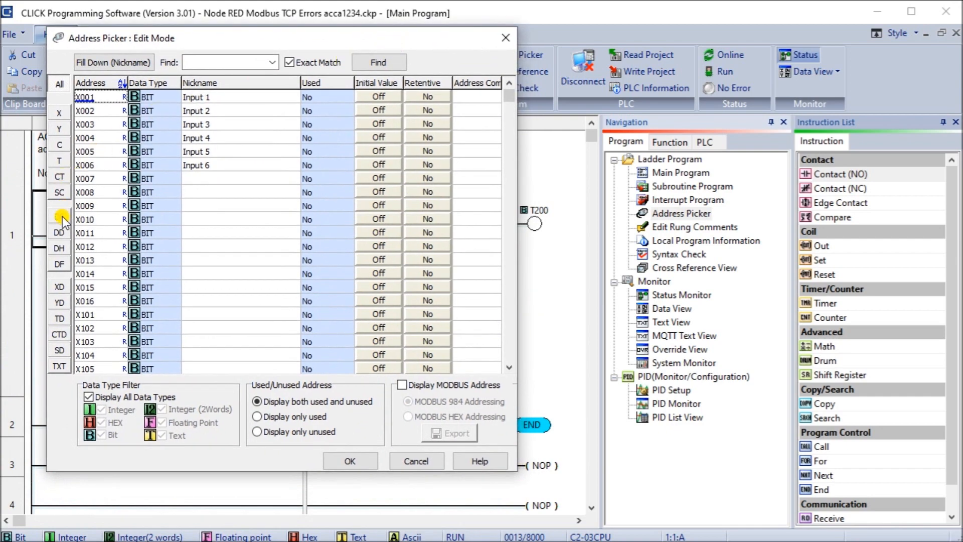
pyautogui.click(59, 216)
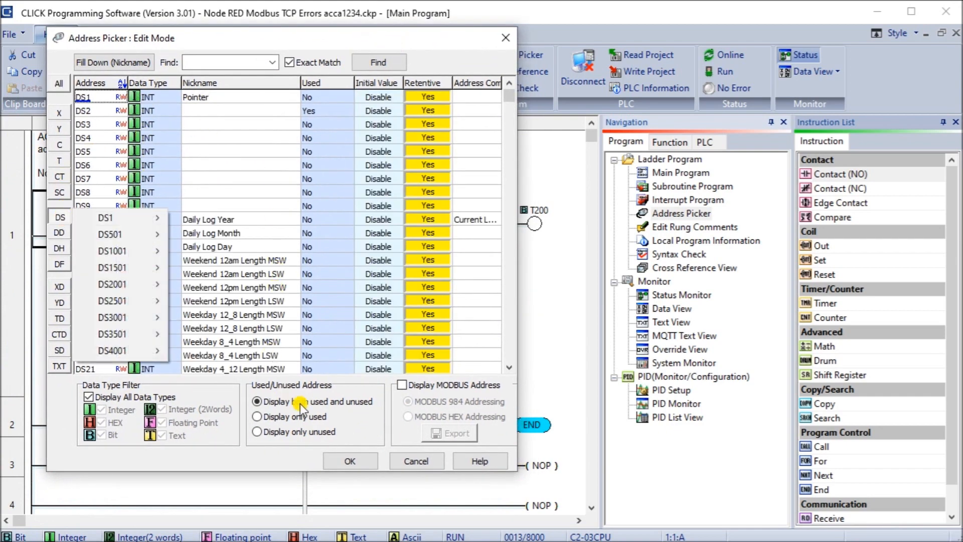
pyautogui.click(400, 385)
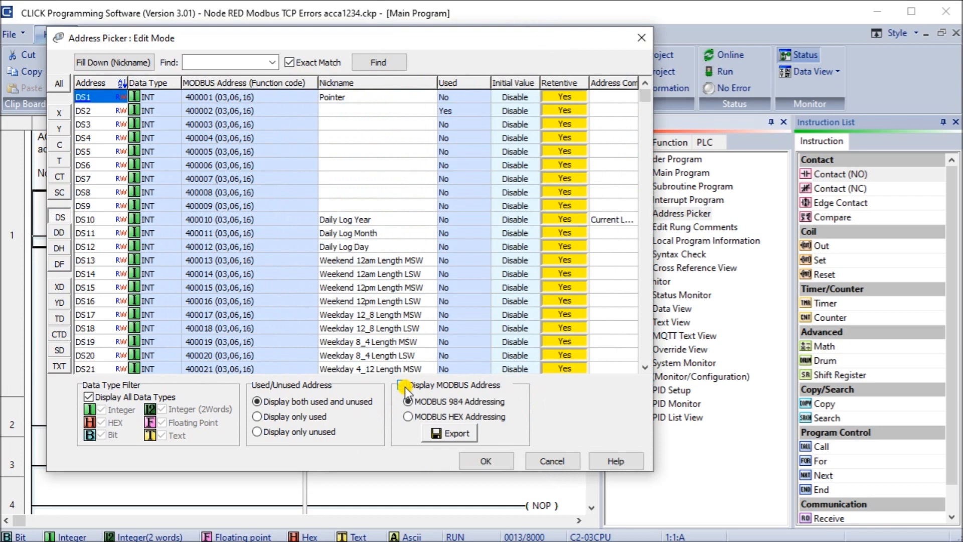
pyautogui.click(401, 386)
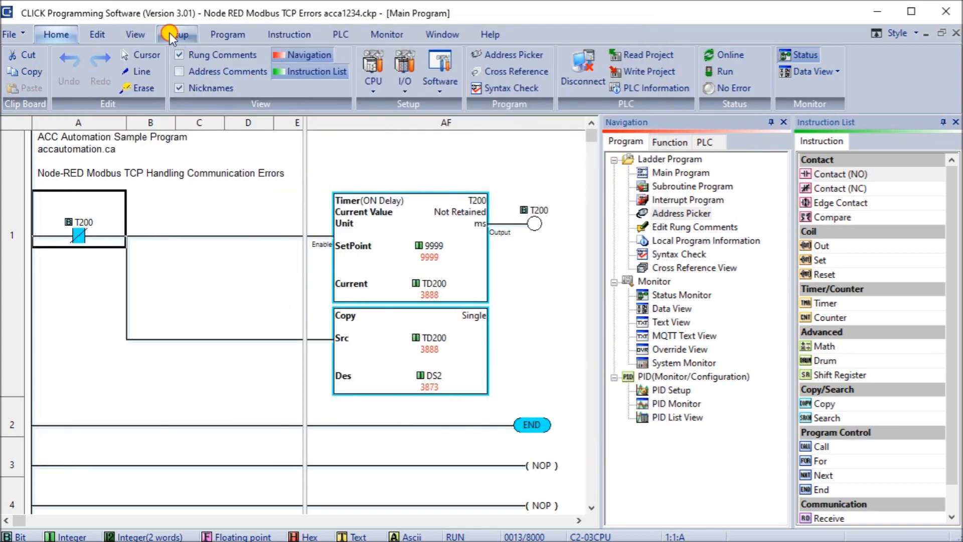
# - Check Port 1 Ethernet IP 192.168.1.30 and Modbus TCP port 502, closing both unchanged
pyautogui.click(177, 34)
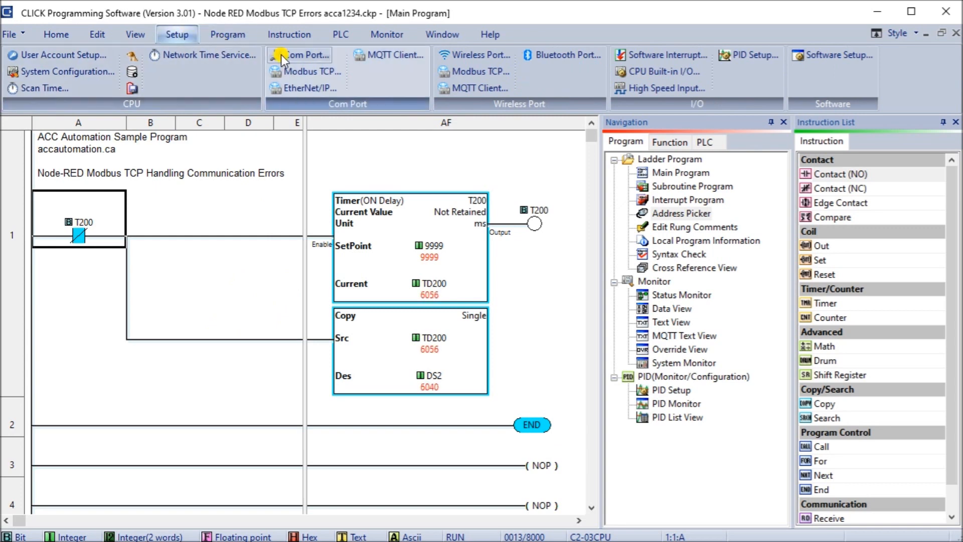
pyautogui.click(301, 55)
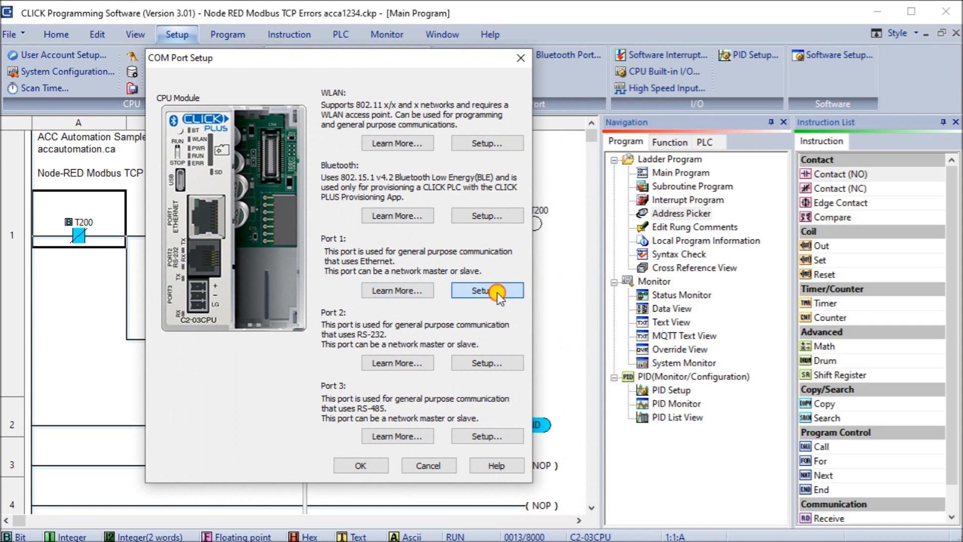
pyautogui.click(487, 290)
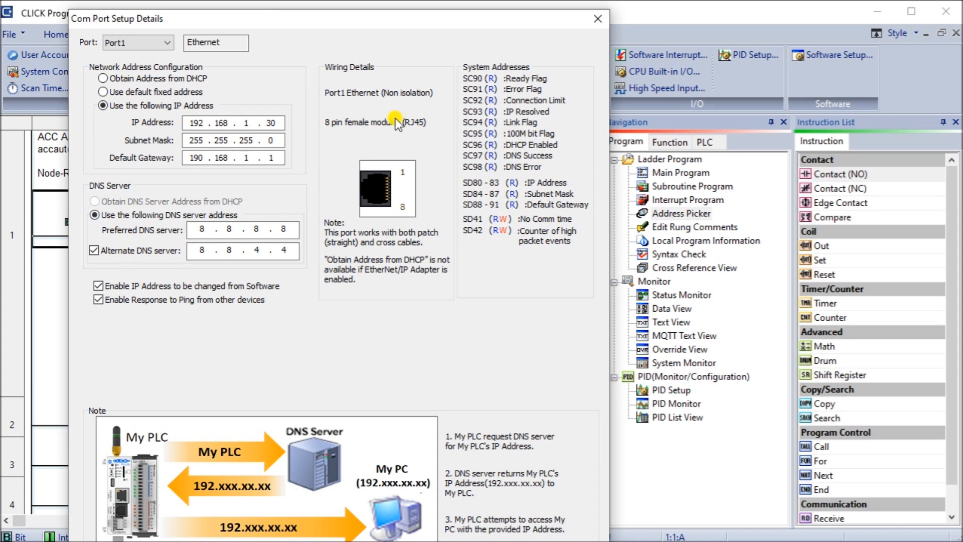
pyautogui.moveTo(576, 31)
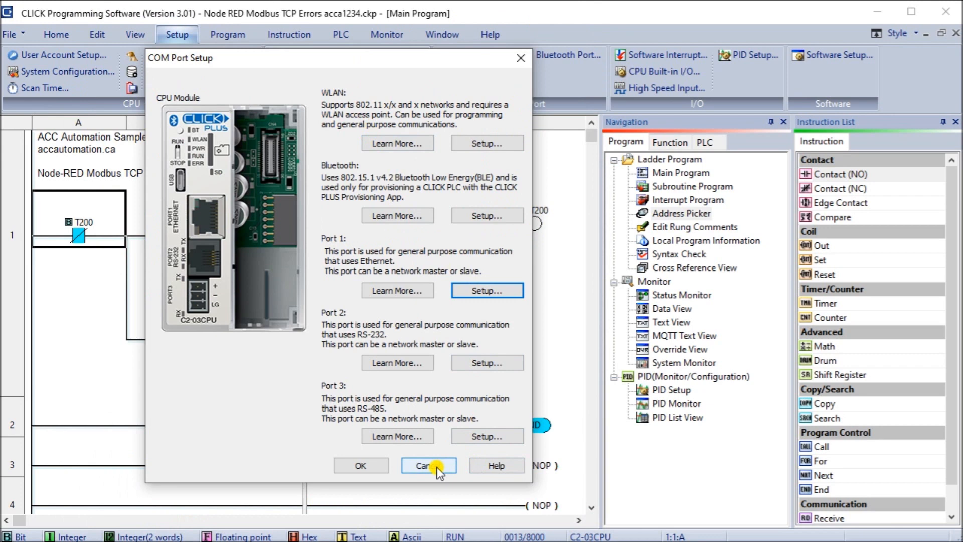
pyautogui.click(428, 464)
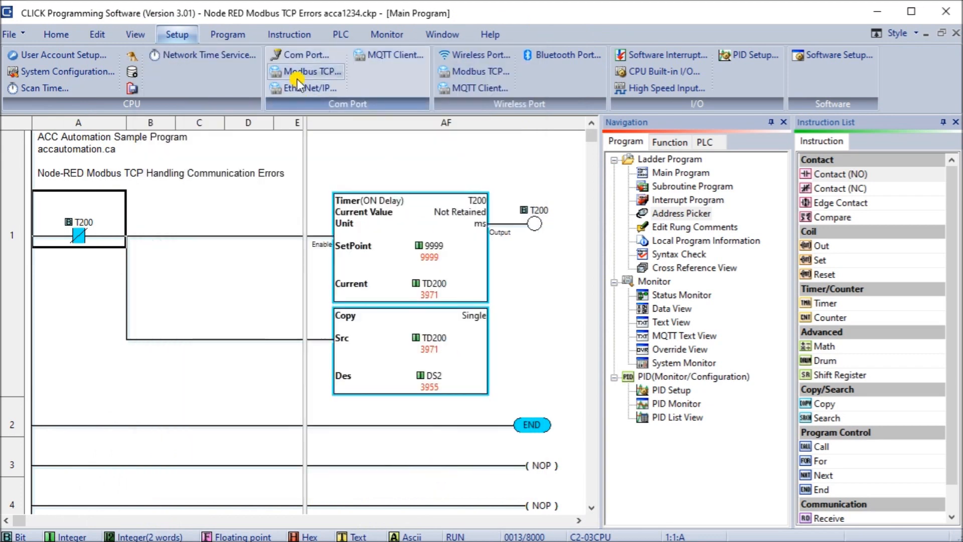
pyautogui.click(310, 71)
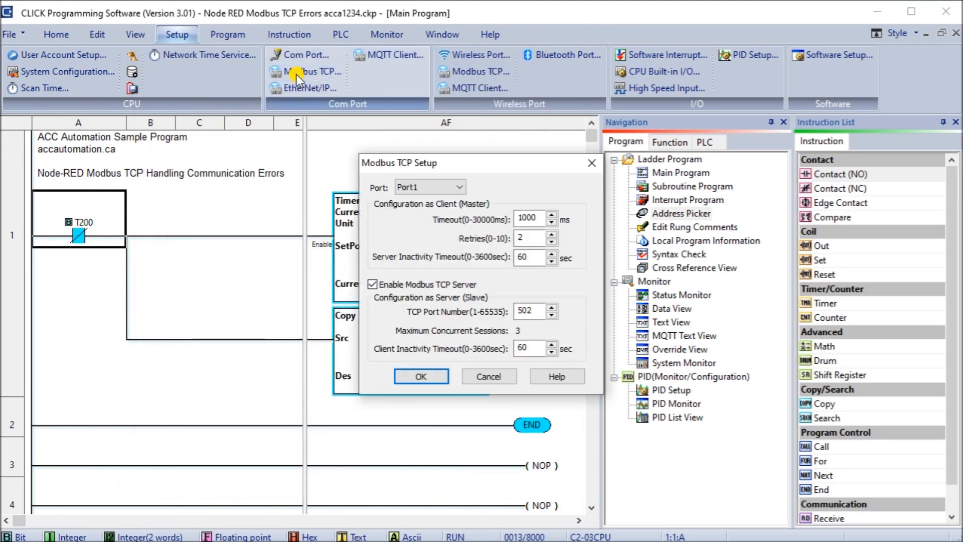
pyautogui.moveTo(419, 248)
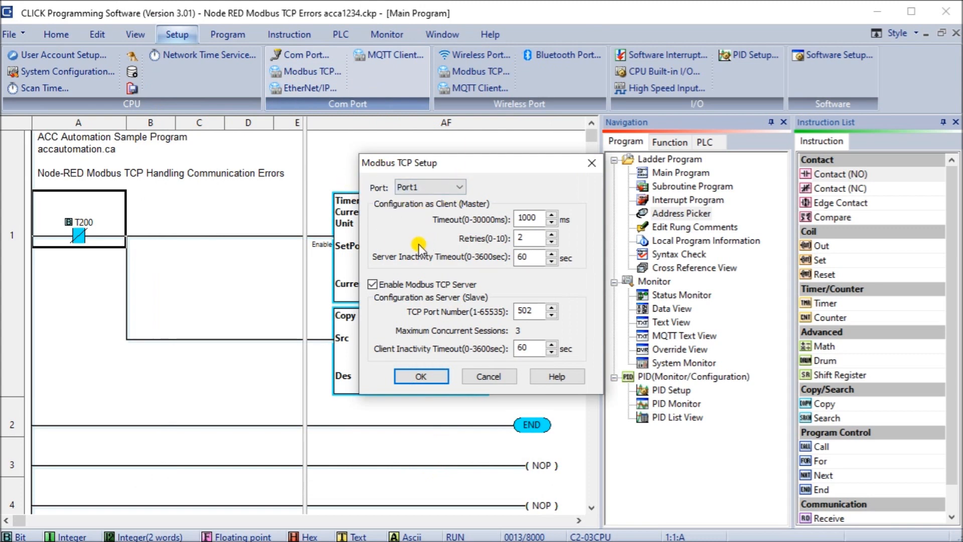
pyautogui.moveTo(404, 287)
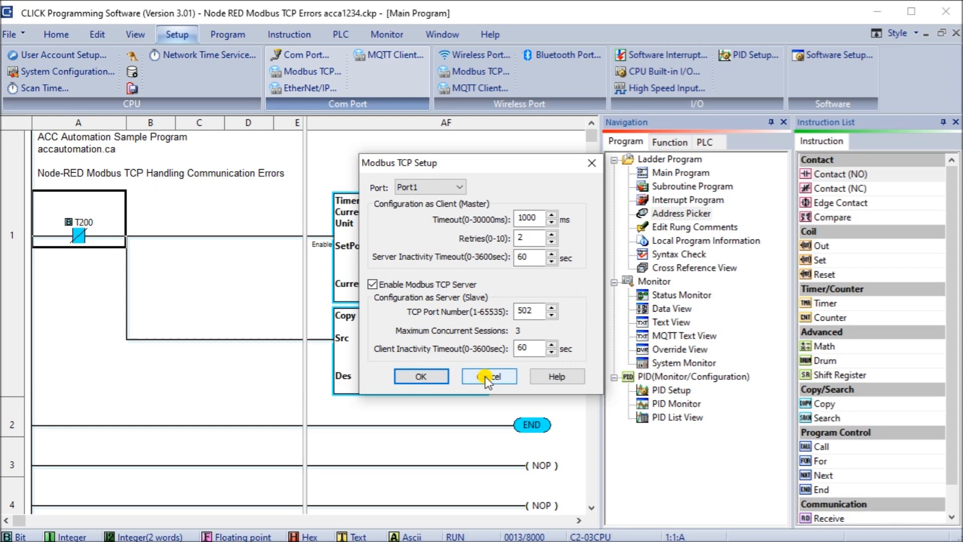
pyautogui.click(487, 376)
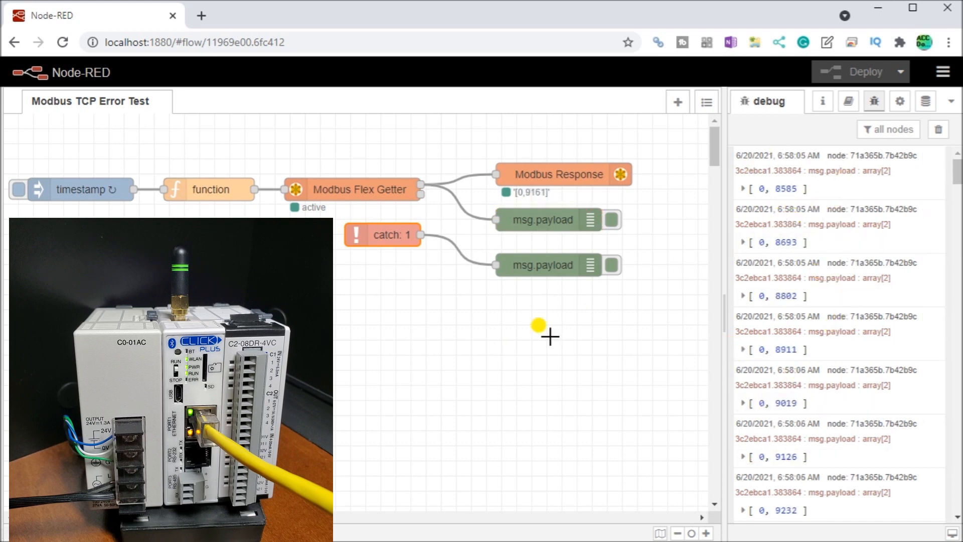
pyautogui.moveTo(385, 383)
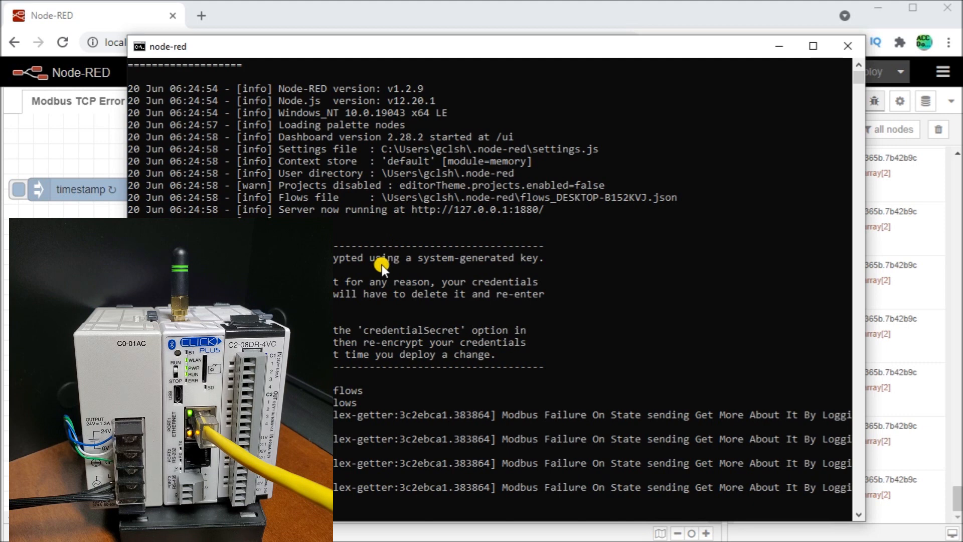
# - Scroll the Node-RED console past the repeated Modbus Flex Getter failure warnings
pyautogui.scroll(-3)
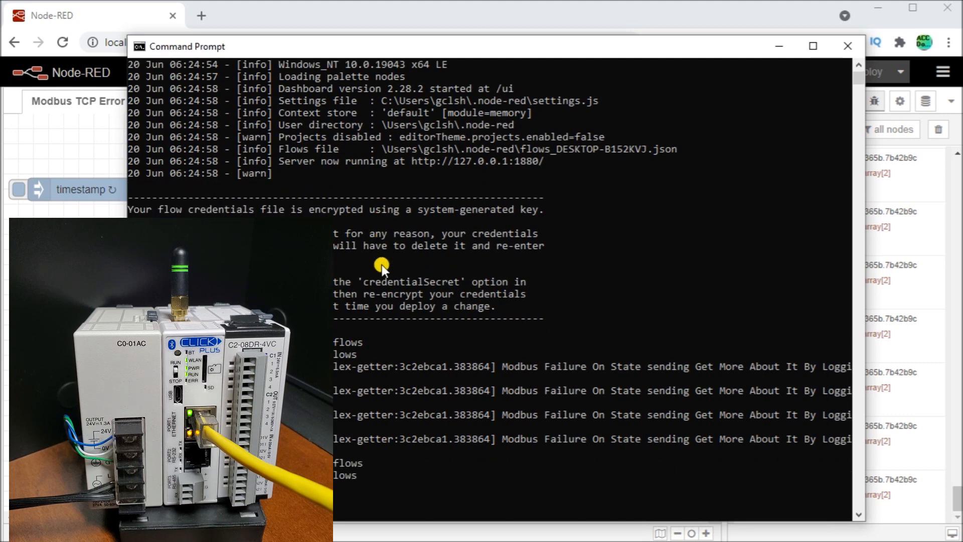
pyautogui.moveTo(605, 29)
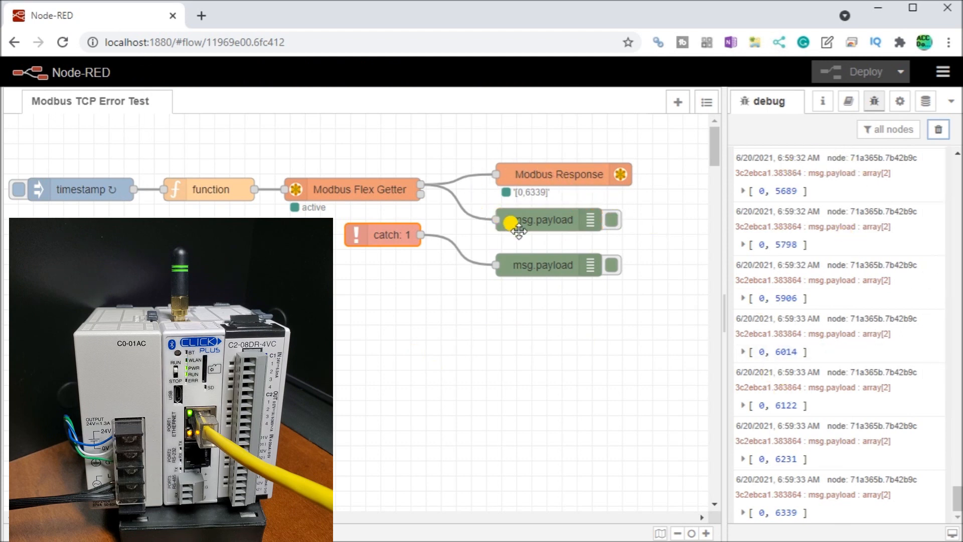
pyautogui.moveTo(592, 195)
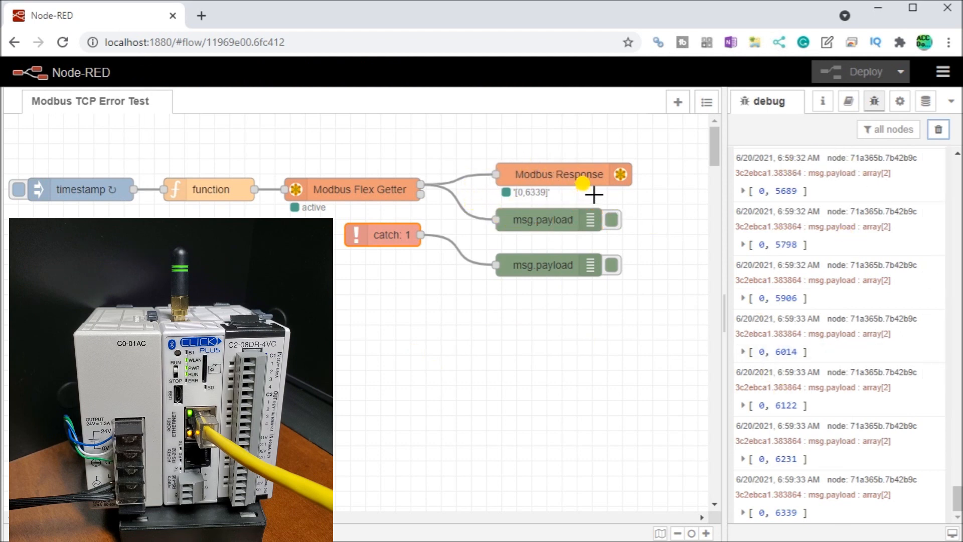
pyautogui.moveTo(490, 375)
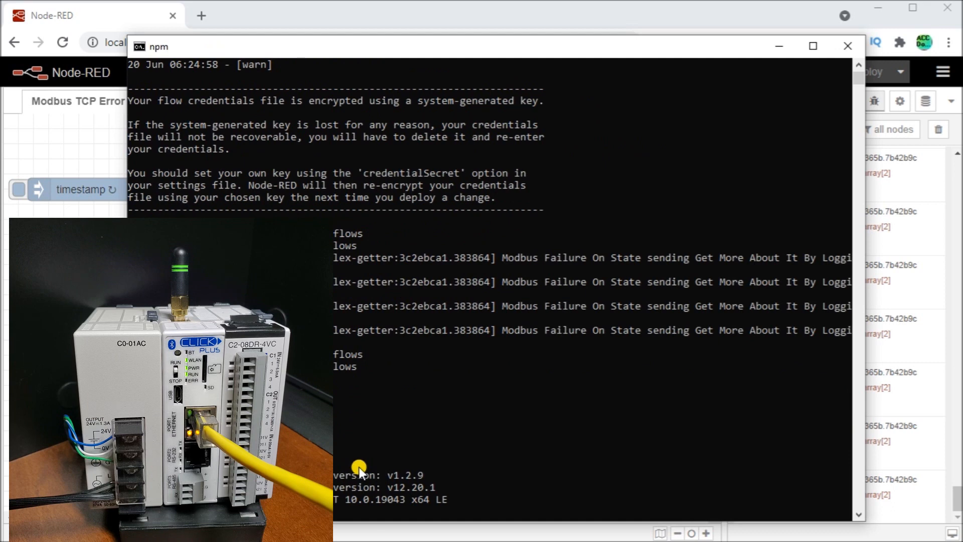
# - Answer y to terminate the batch job, stopping Node-RED before restarting it
pyautogui.write('y')
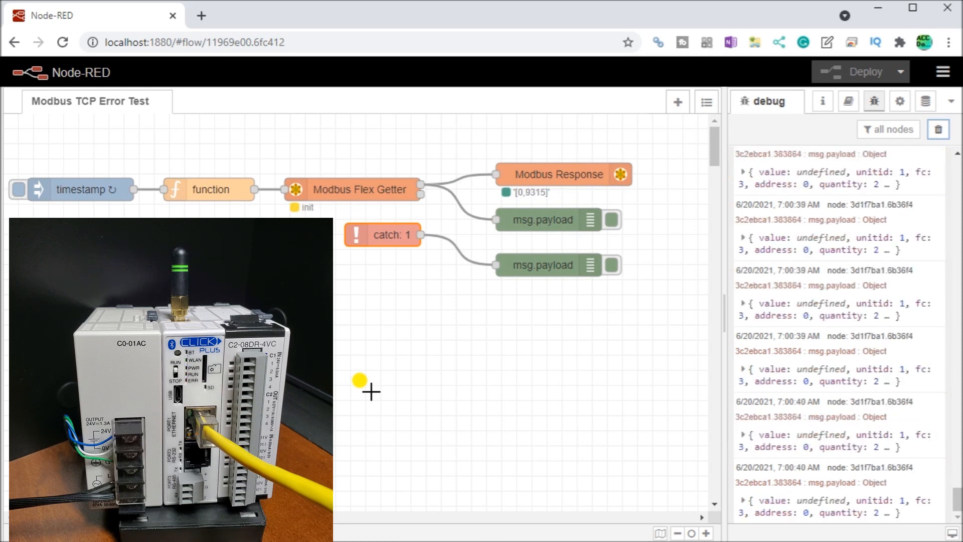
pyautogui.moveTo(312, 149)
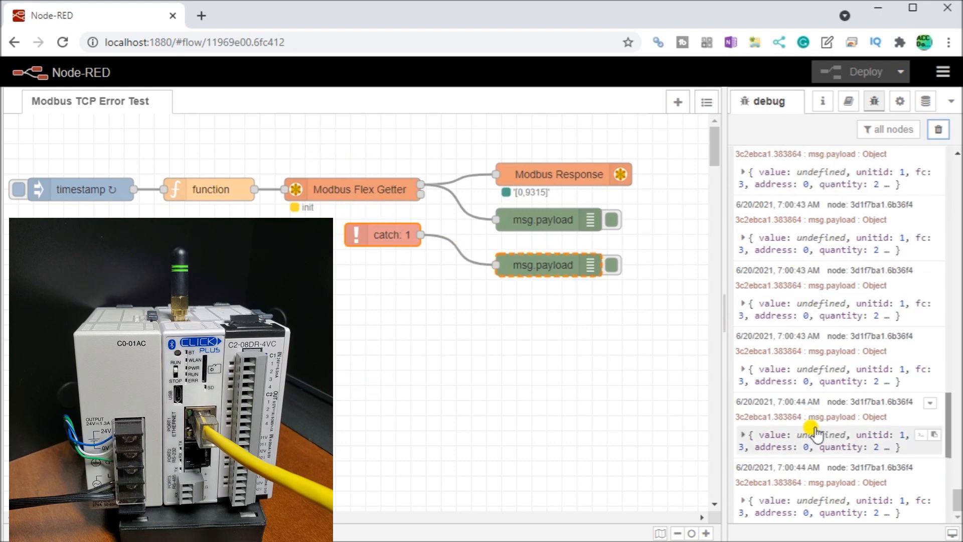
# - Watch the debug sidebar log catch messages with undefined-value Modbus requests
pyautogui.click(473, 384)
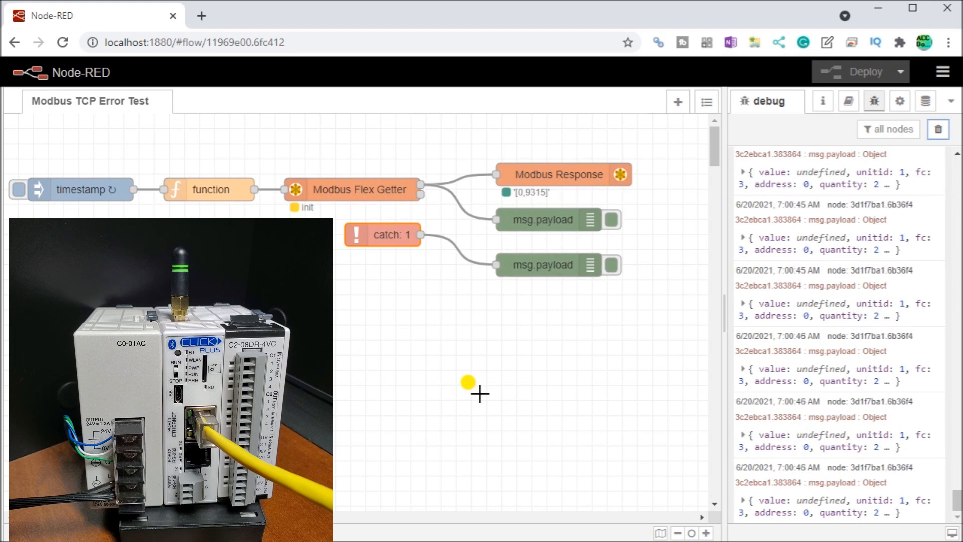